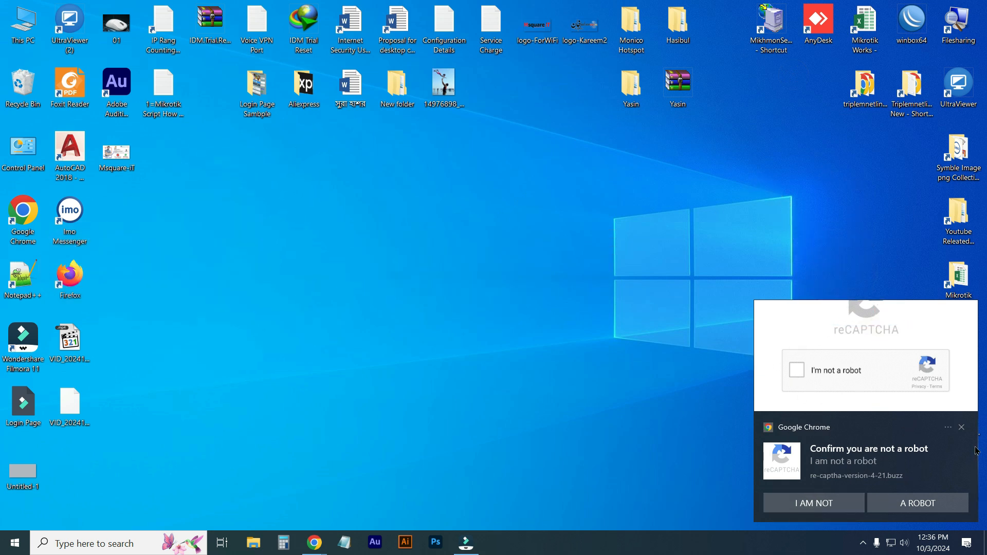
mouse_move(966, 435)
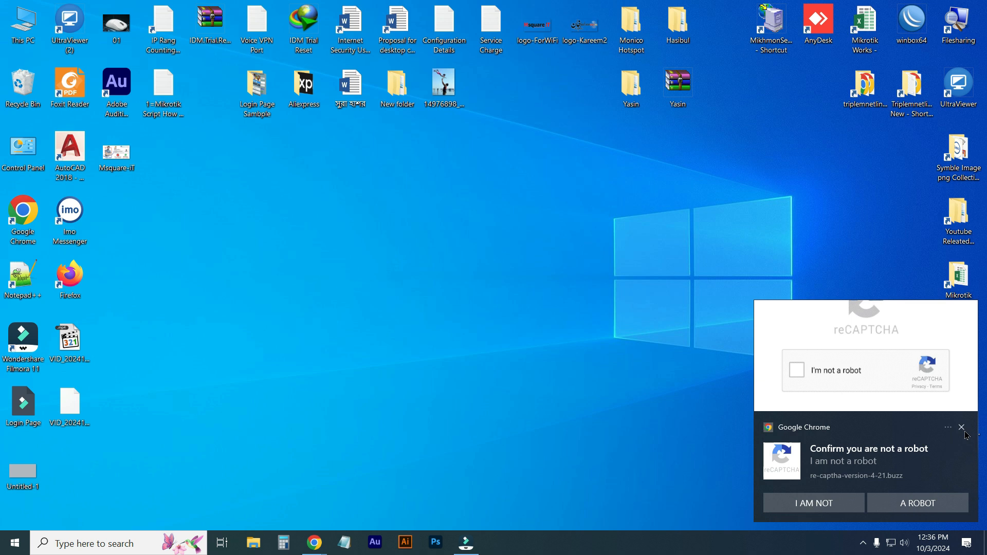
mouse_move(898, 432)
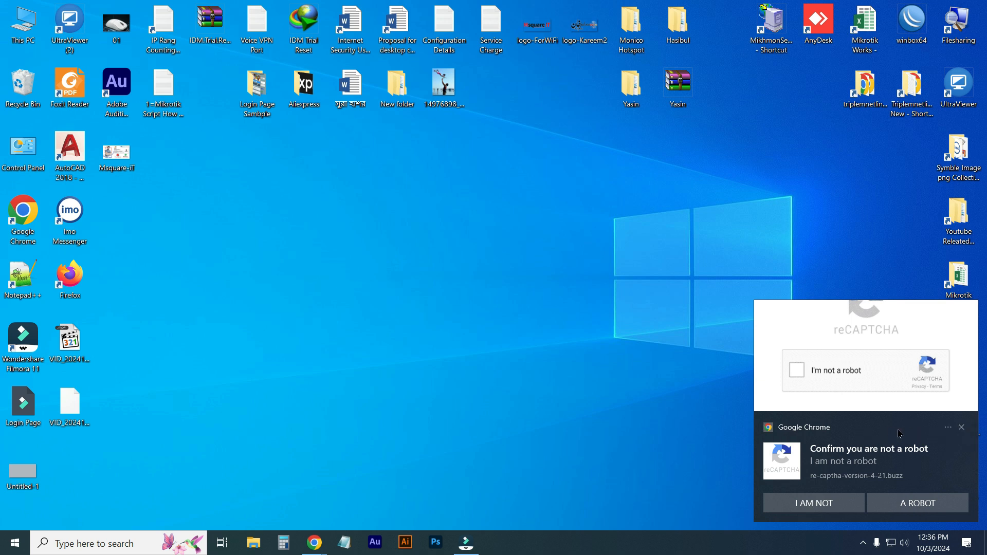
Step: Dismiss the fake Chrome reCAPTCHA toast from re-captha-version-4-21.buzz on the desktop
left_click(961, 427)
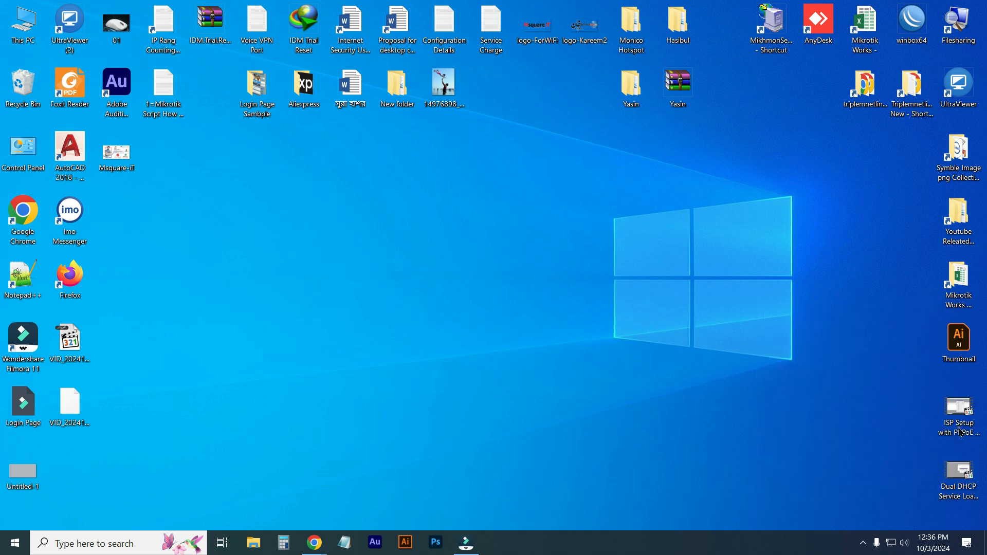
mouse_move(315, 541)
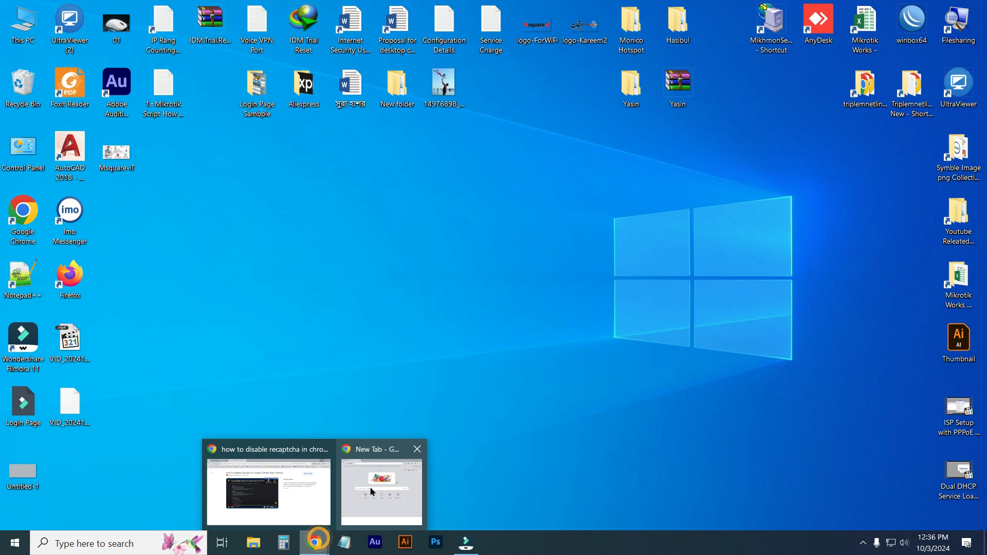
Step: Switch to Chrome and Google 'buster captcha solver for humans' to reach its Web Store listing
left_click(382, 491)
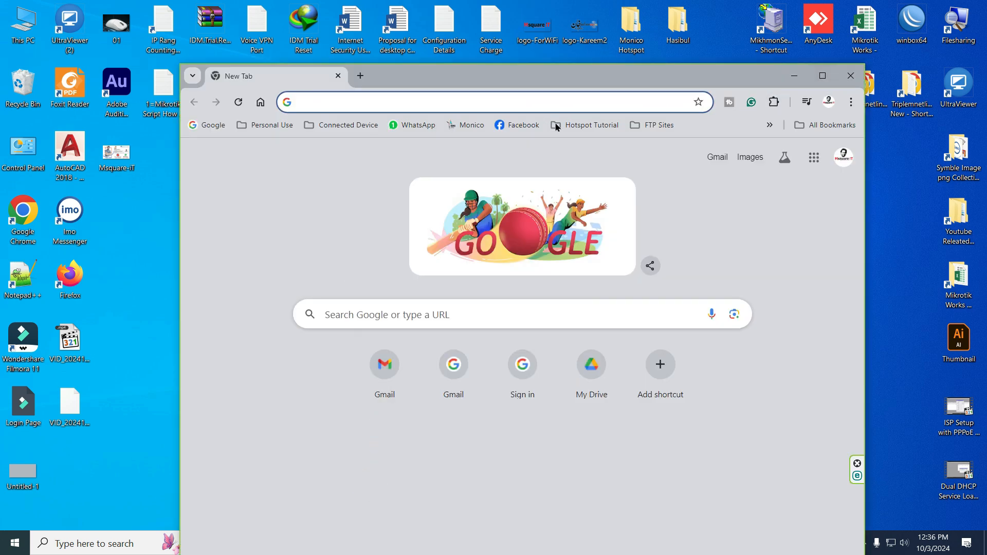
left_click(366, 102)
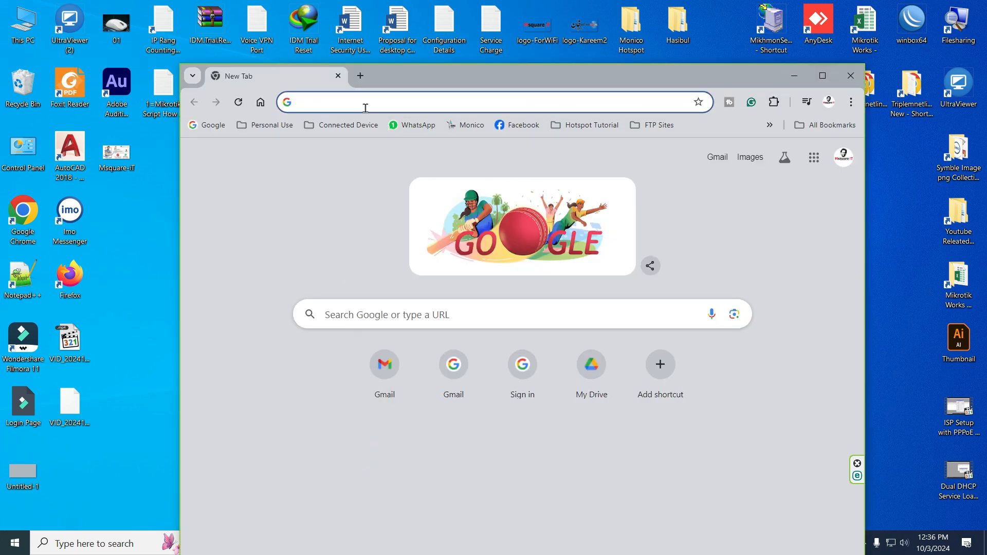
left_click(823, 75)
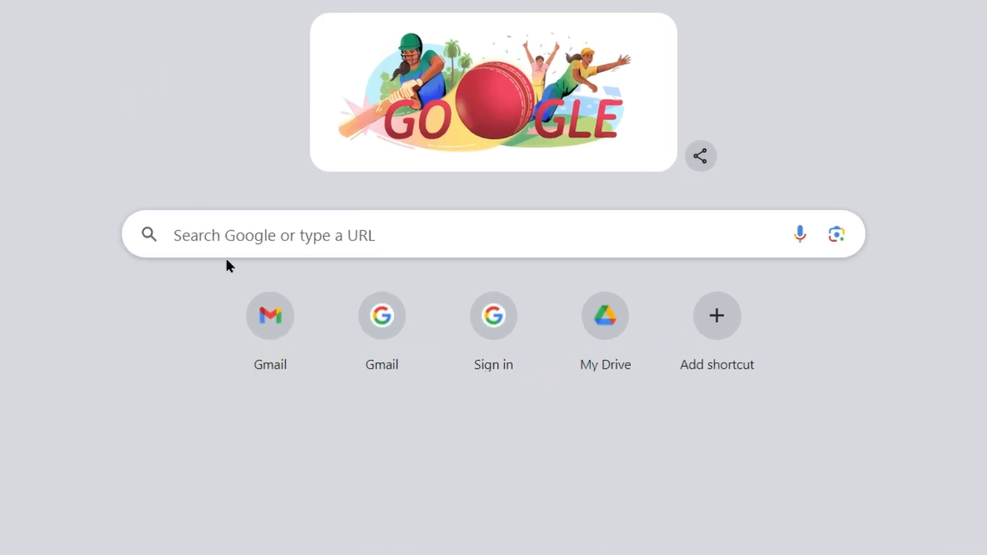
type("buster ca")
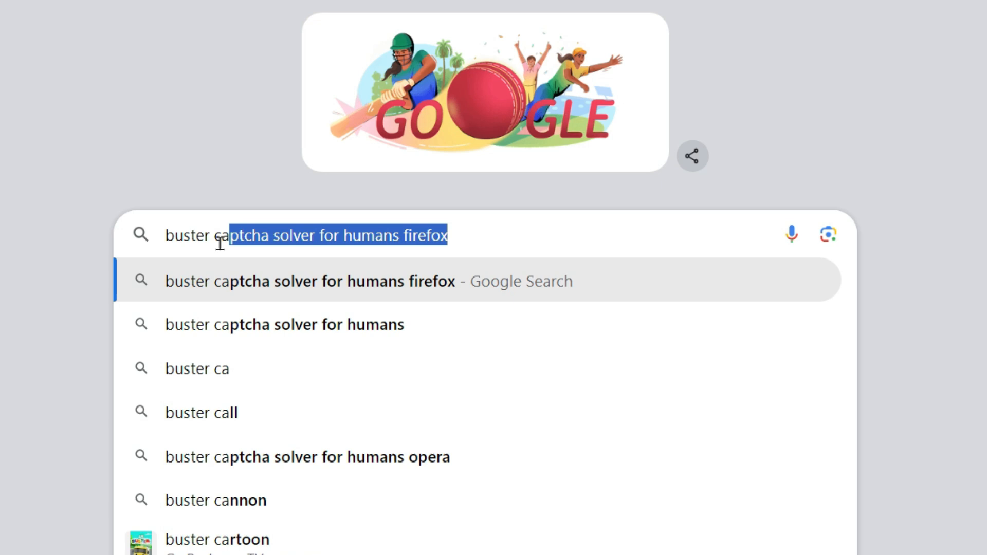
type("fir")
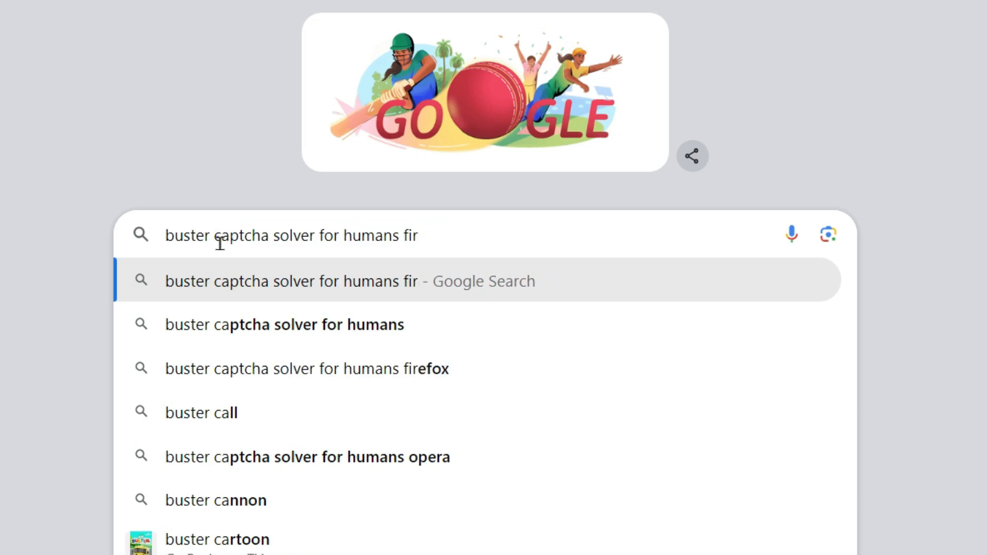
key("Backspace")
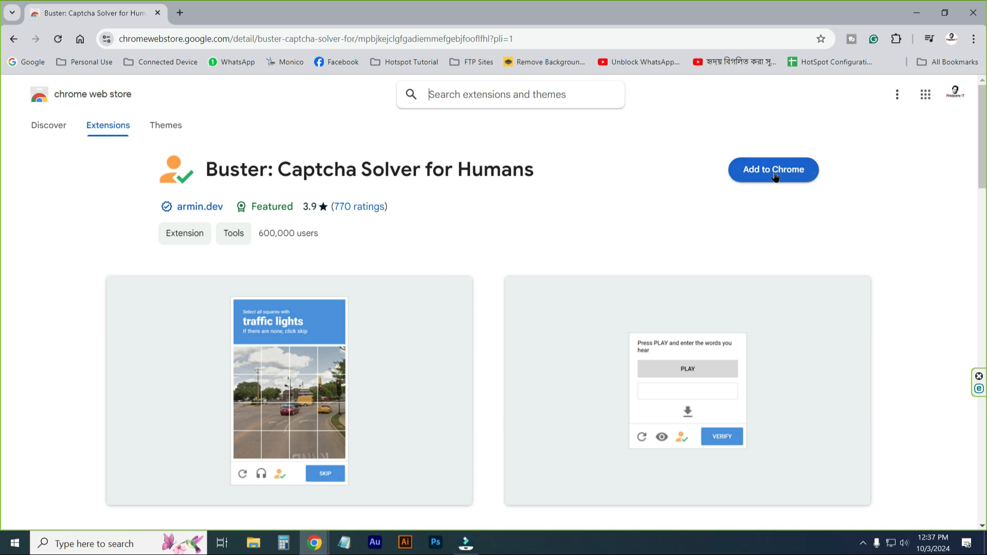
Step: Add Buster: Captcha Solver for Humans to Chrome and dismiss the added confirmation
left_click(774, 170)
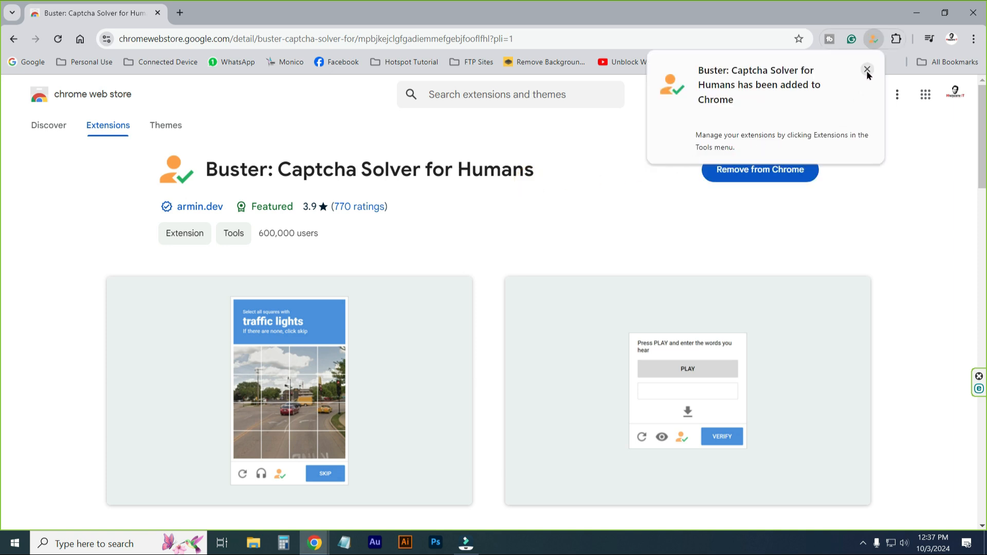
left_click(868, 70)
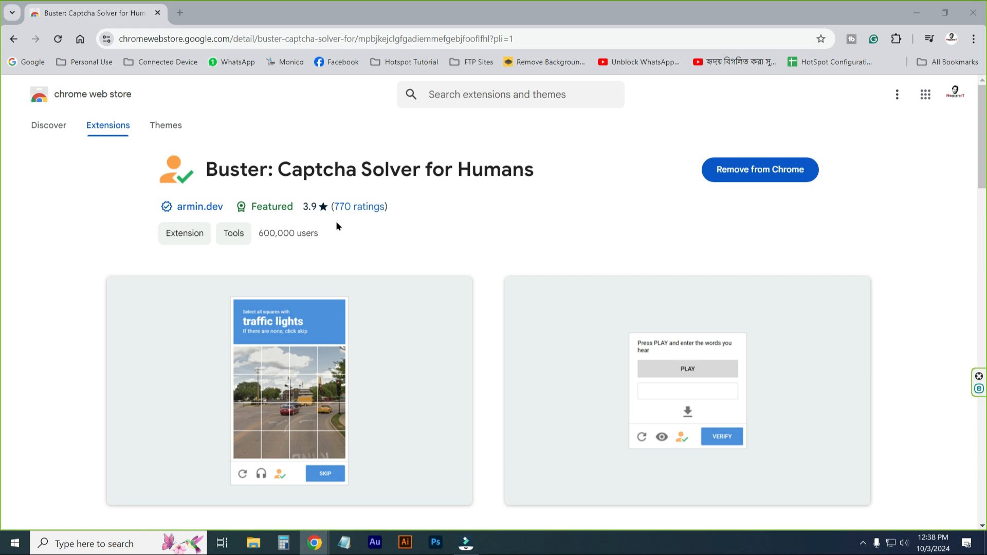
mouse_move(183, 30)
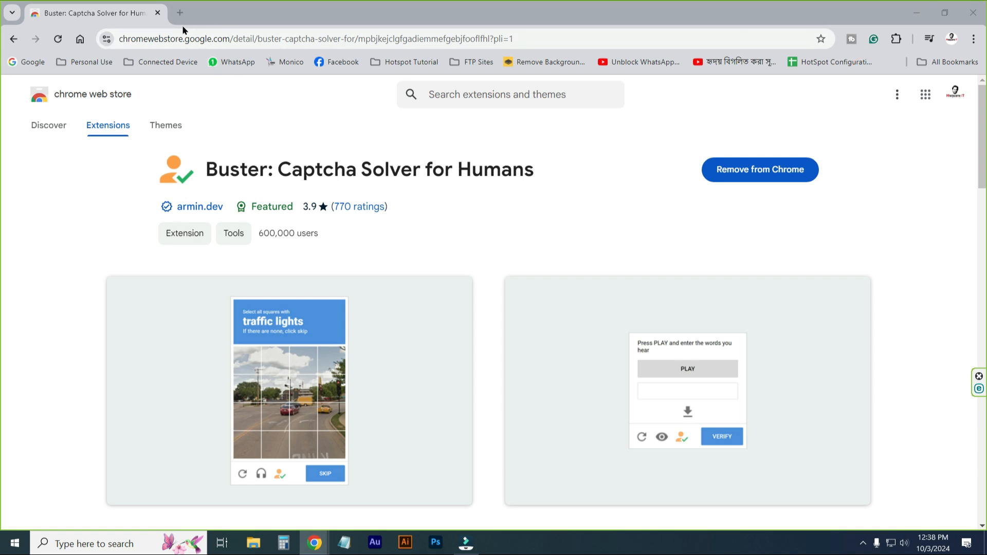
Step: Search 'captcha demo' in a new tab and open Google's ReCAPTCHA demo page
left_click(183, 13)
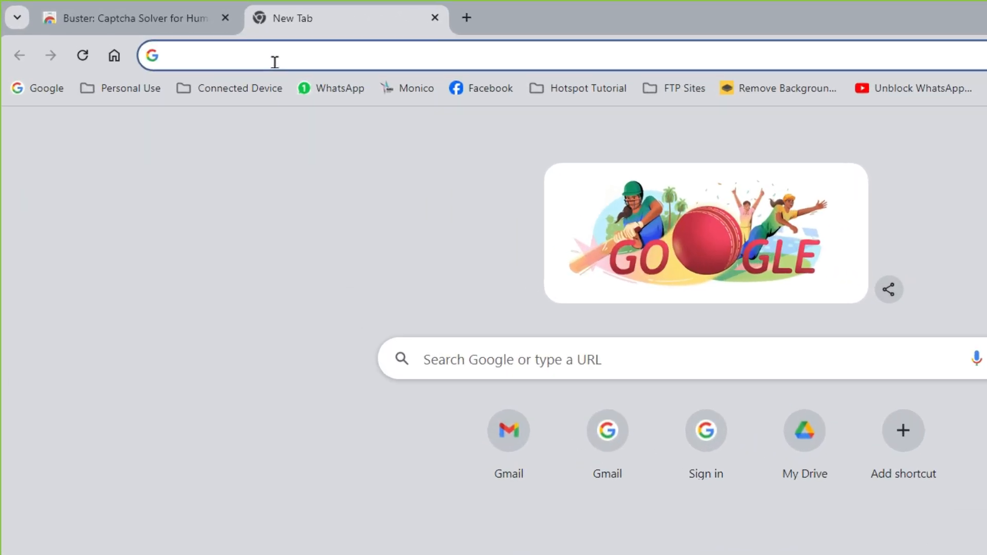
type("captha de")
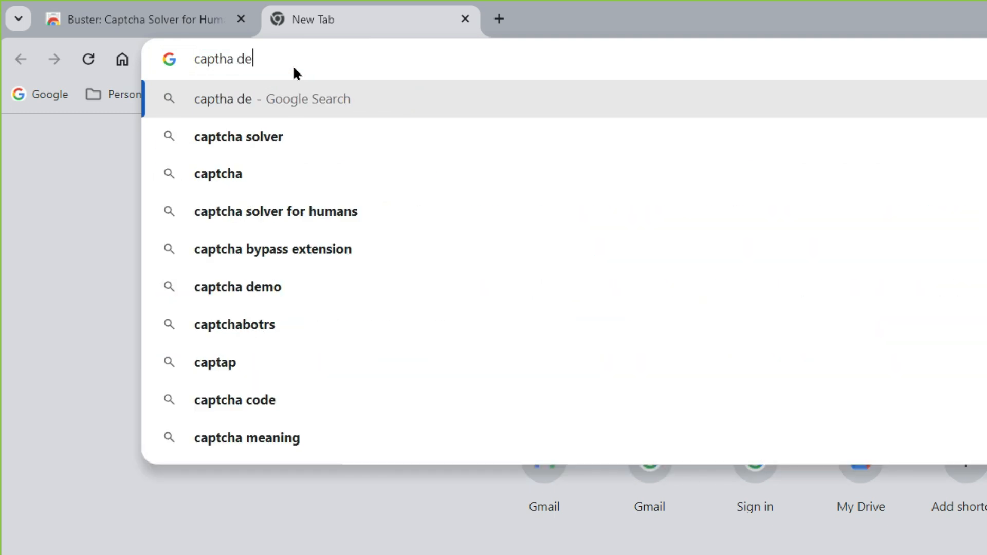
left_click(236, 286)
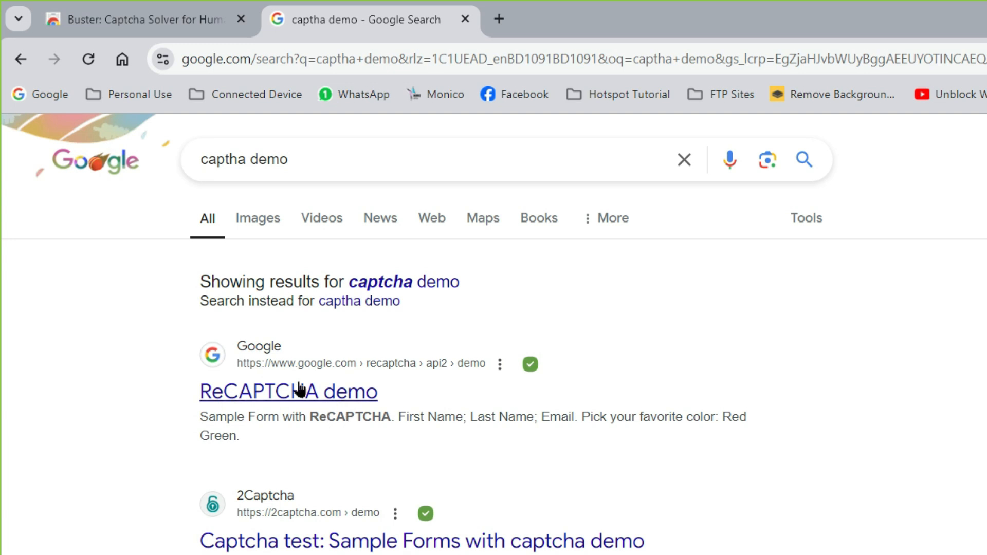
mouse_move(290, 411)
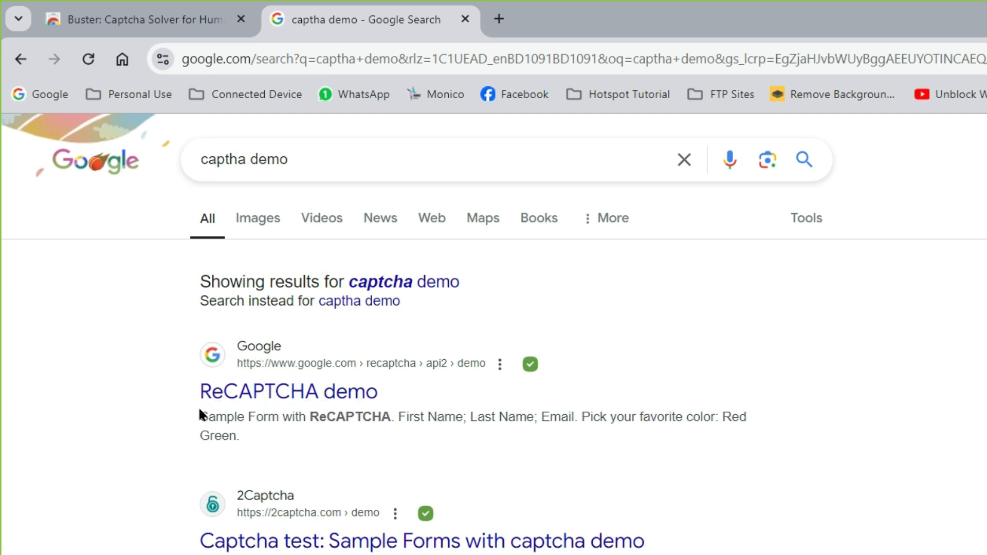
left_click(288, 392)
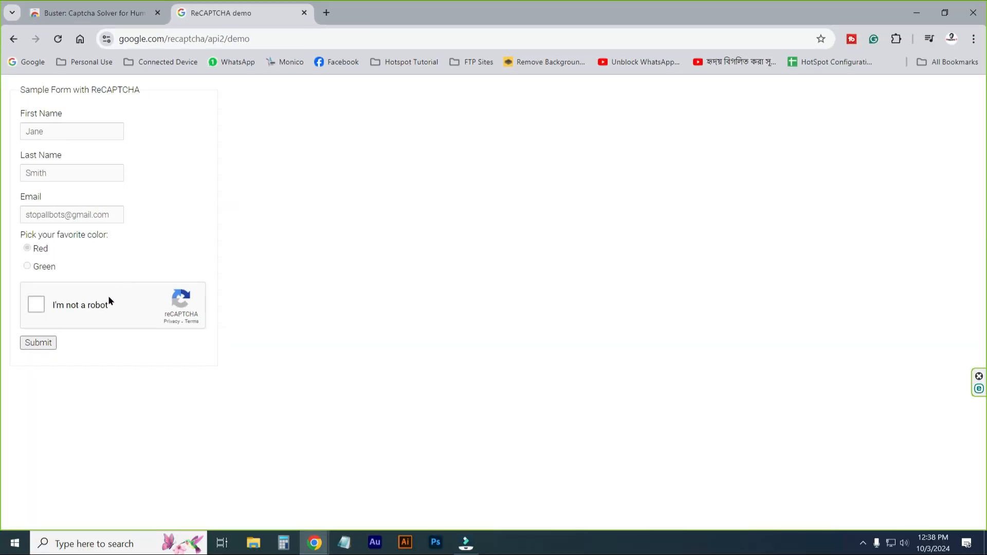
mouse_move(144, 296)
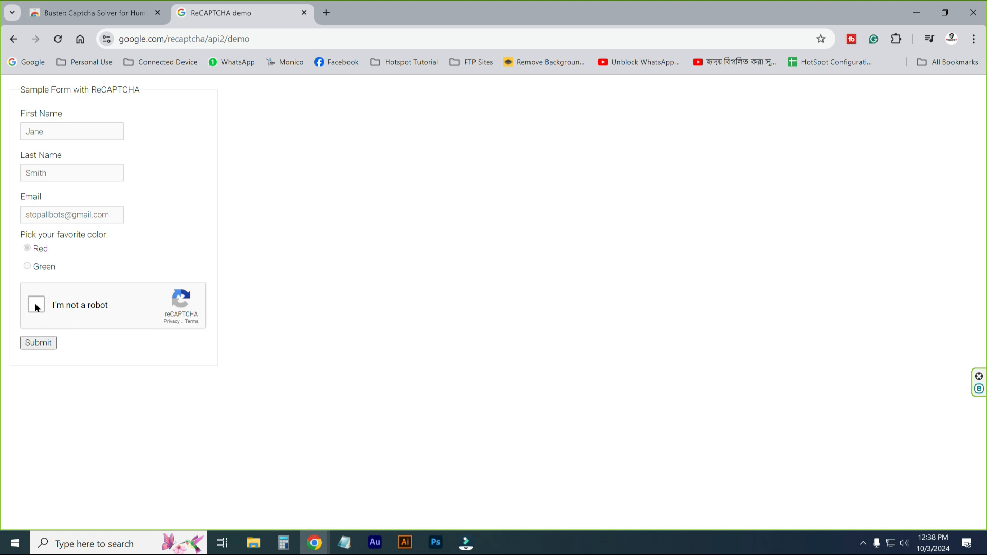
Step: Start the 'I'm not a robot' check and let Buster attempt the audio challenge
left_click(35, 305)
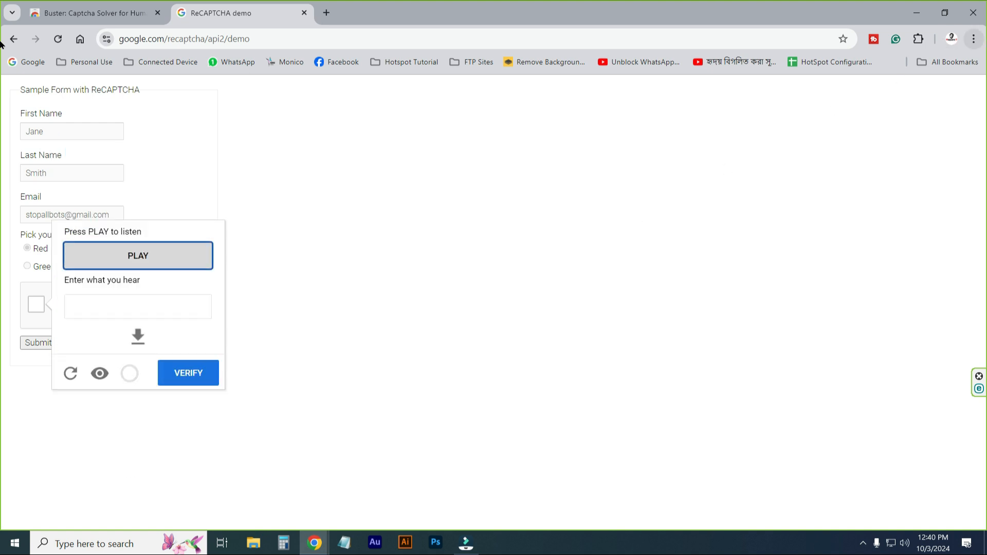
left_click(187, 373)
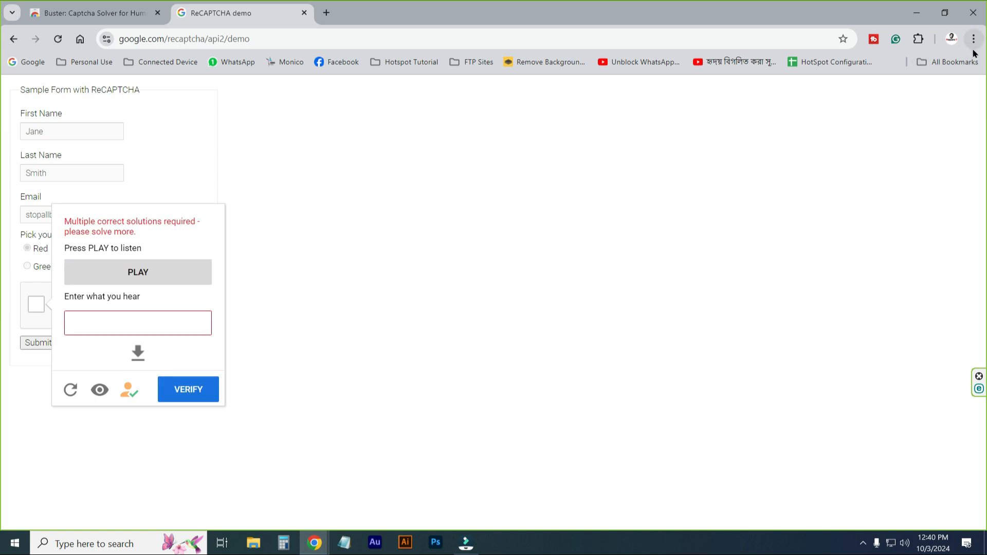
mouse_move(652, 195)
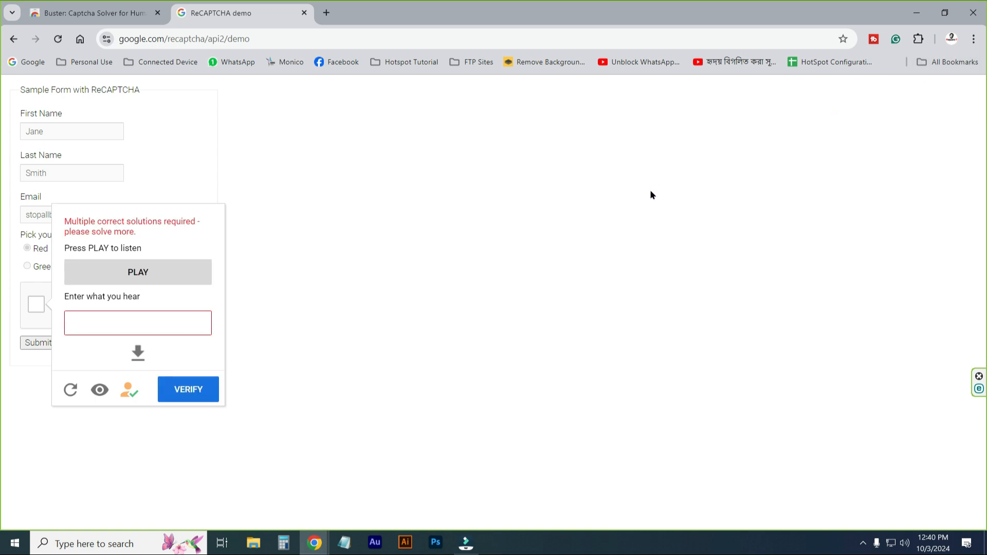
mouse_move(905, 57)
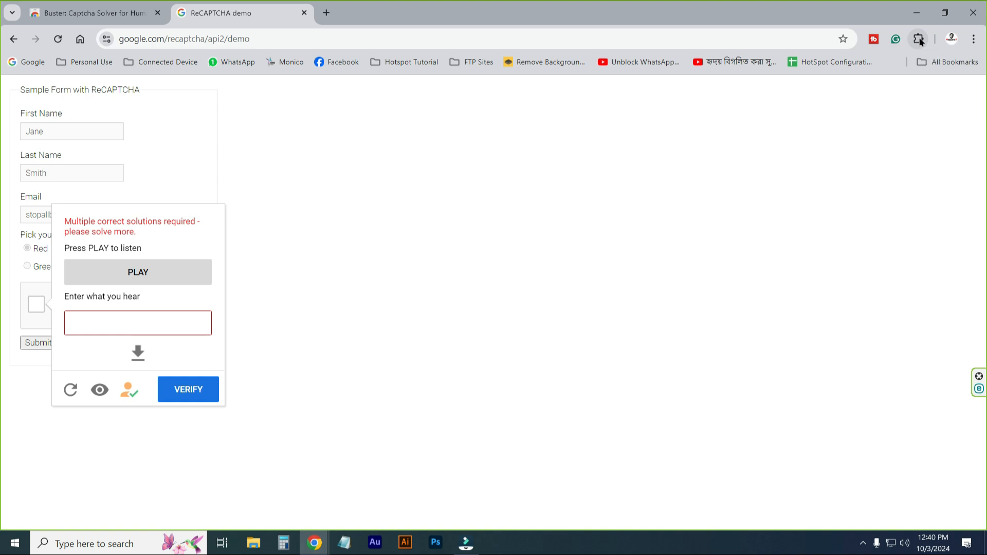
Step: Open Buster's options and choose a speech recognition service from the list
left_click(919, 39)
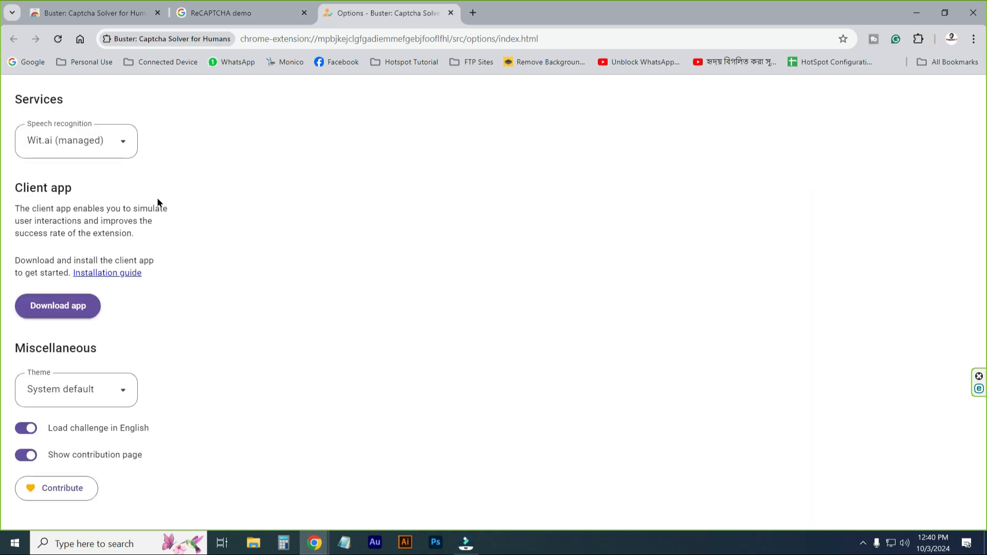
left_click(76, 141)
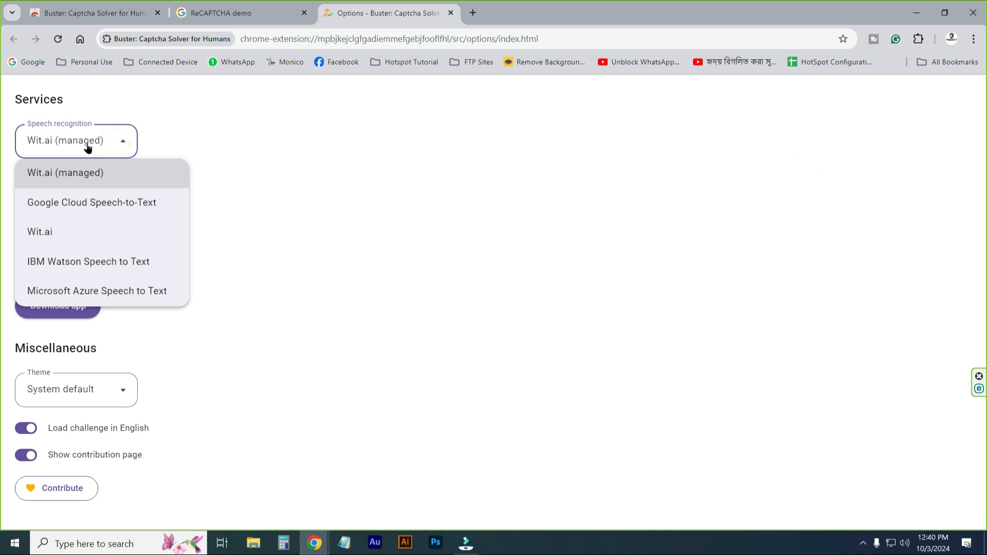
left_click(65, 173)
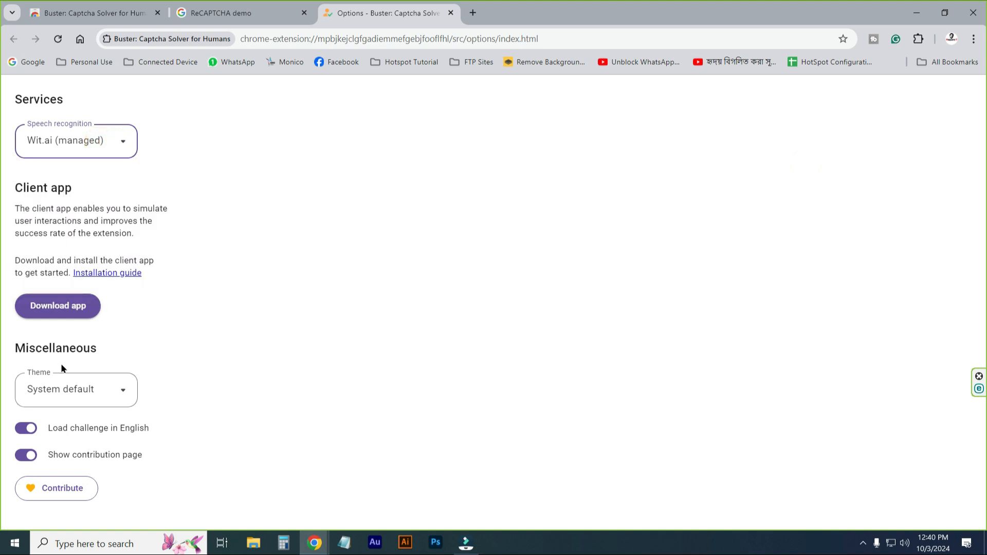
mouse_move(119, 399)
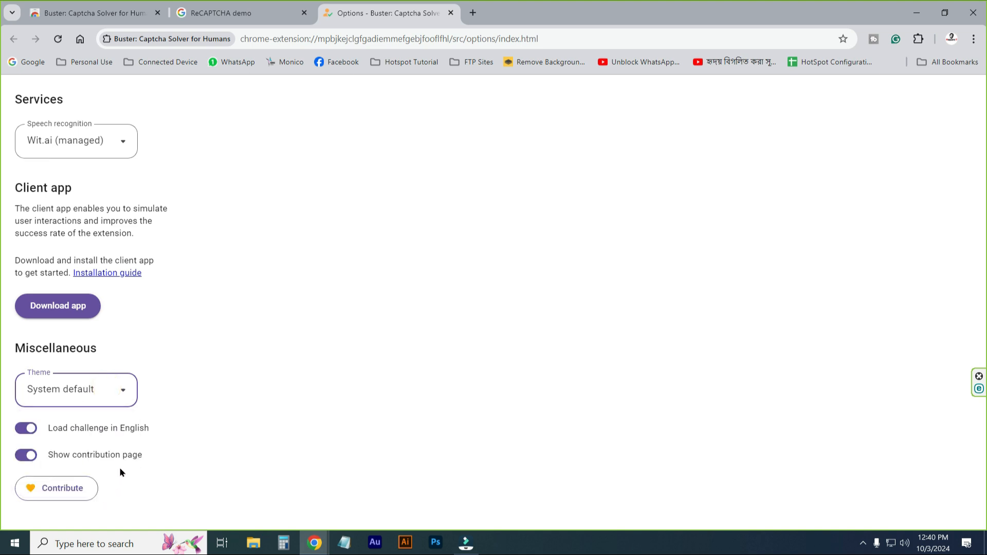
Step: Visit Buster's Contribute page, then close it and the Options tab to return to the demo
left_click(56, 488)
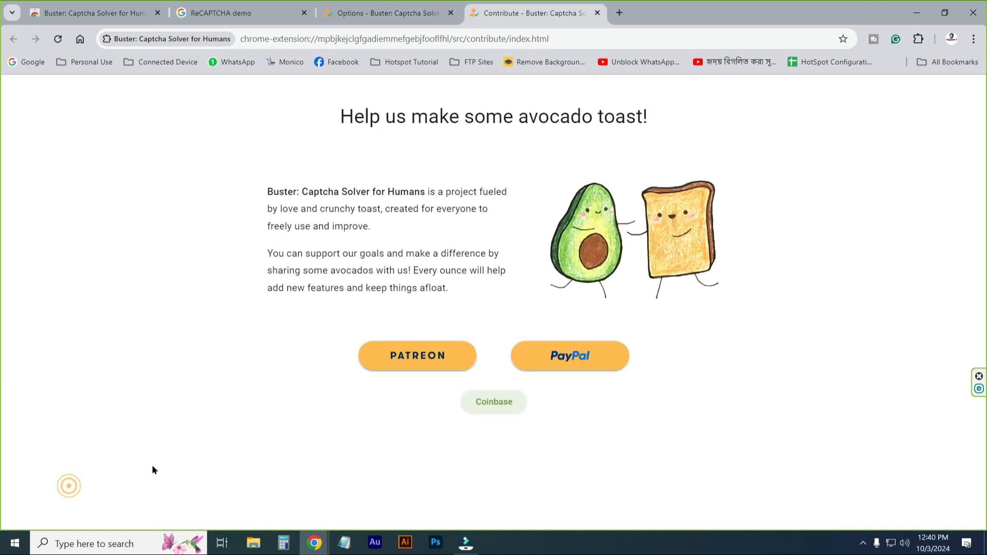
left_click(599, 13)
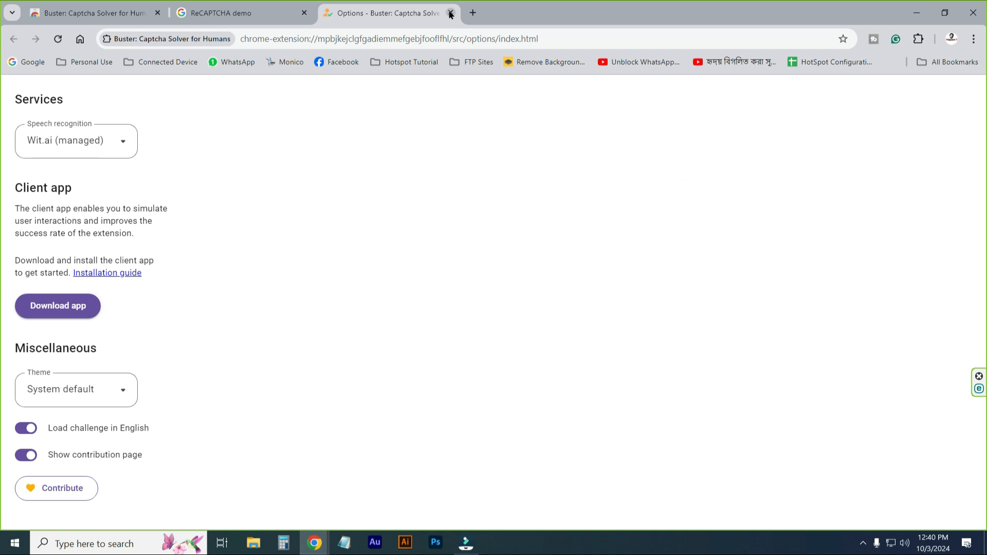
left_click(450, 14)
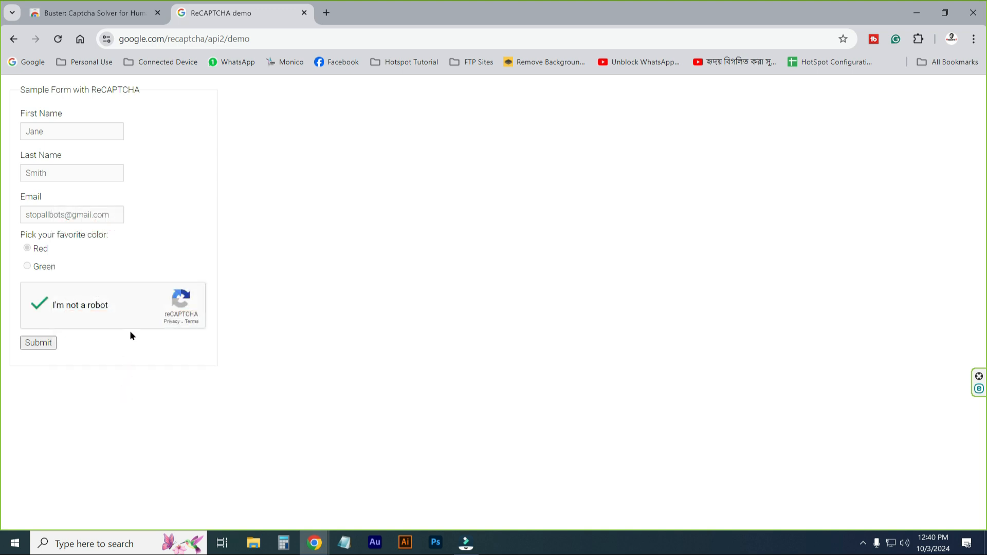
mouse_move(112, 347)
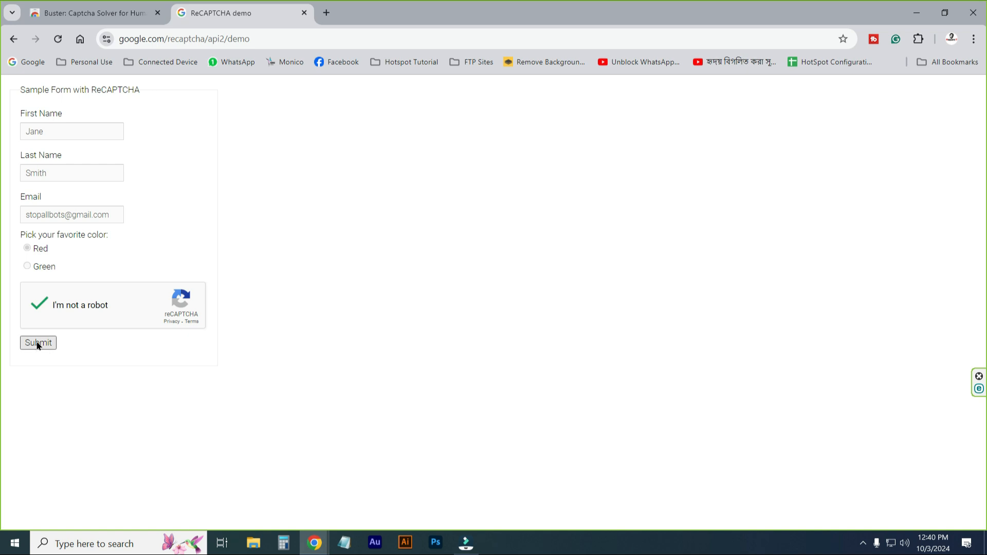
Step: Submit the verified sample reCAPTCHA demo form
left_click(38, 342)
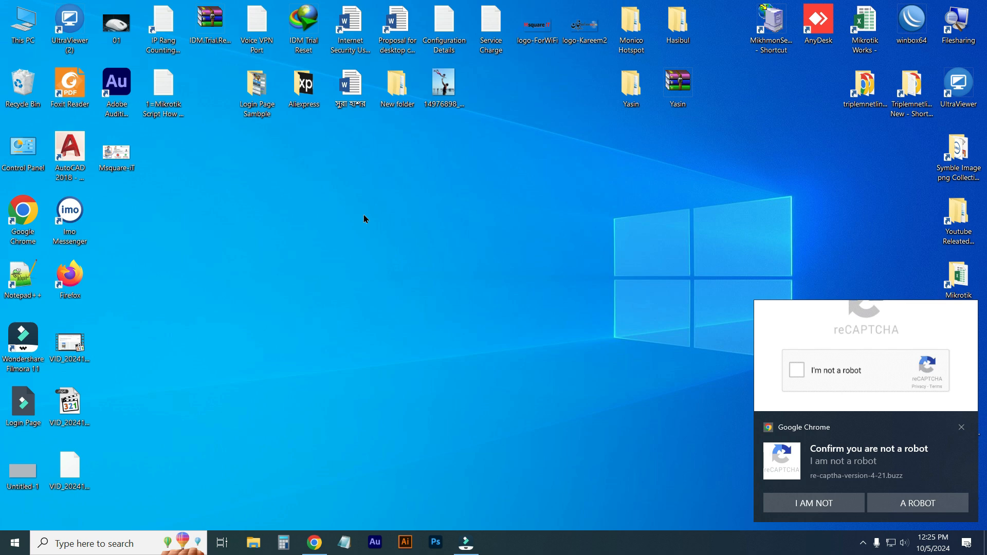
Step: Bring Chrome up from the taskbar and open Settings from the three-dot menu
left_click(315, 541)
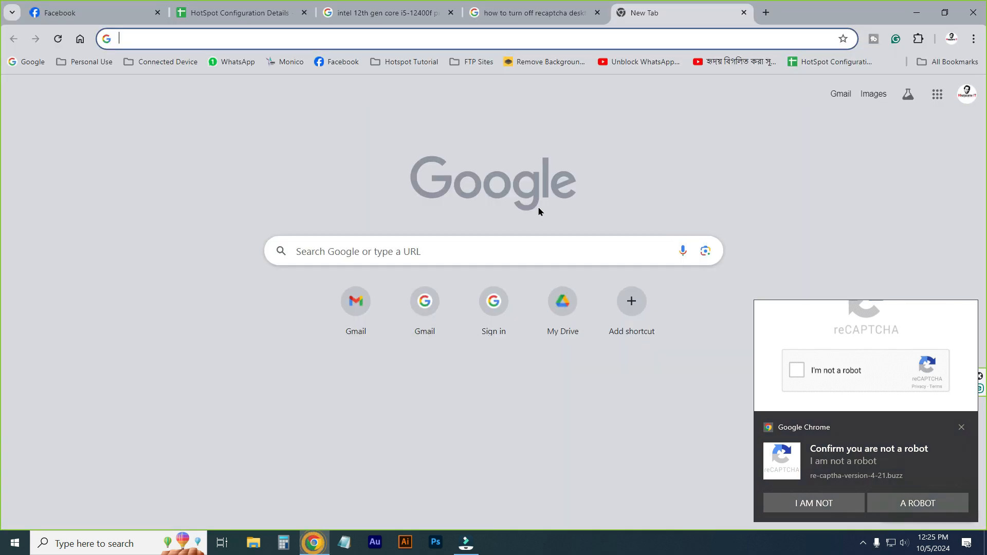
mouse_move(972, 37)
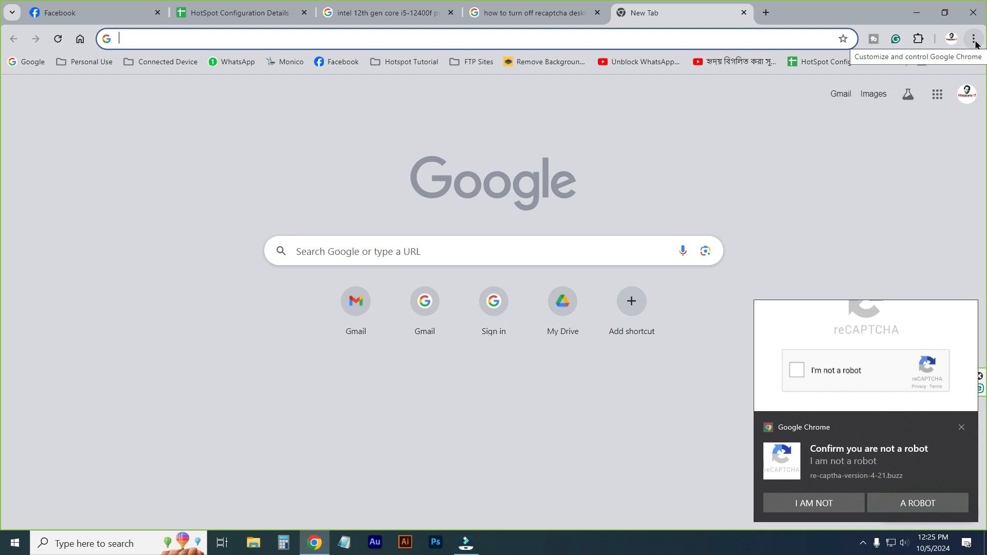
left_click(975, 37)
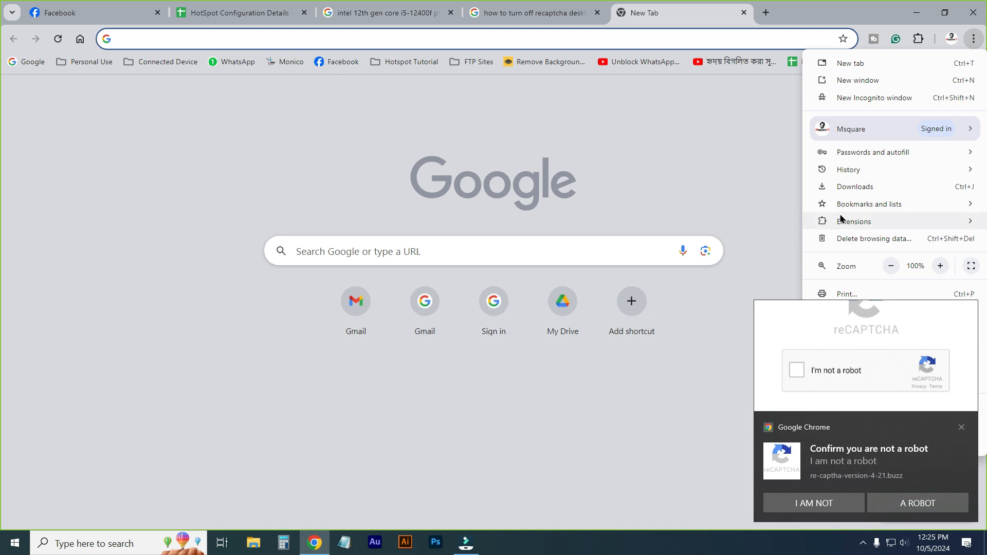
mouse_move(960, 220)
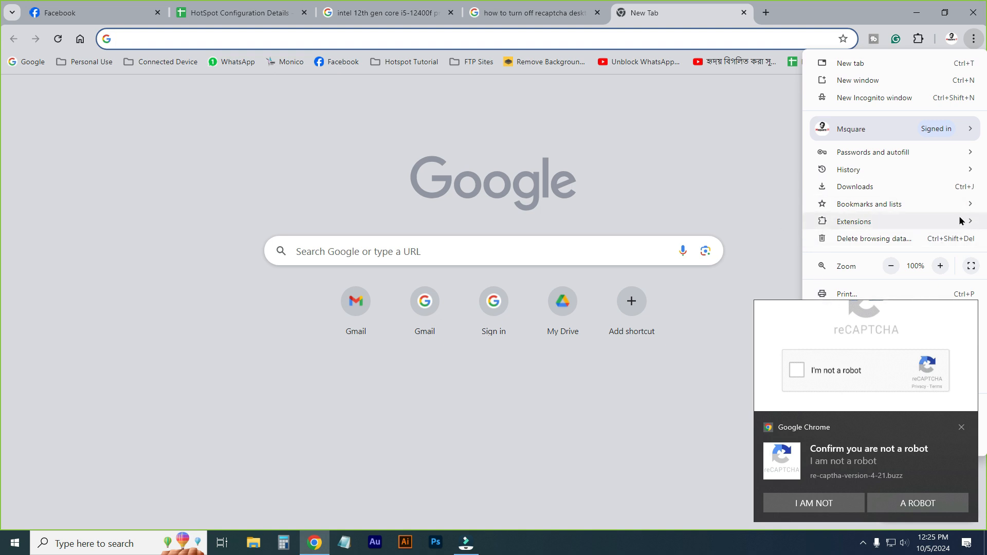
left_click(869, 204)
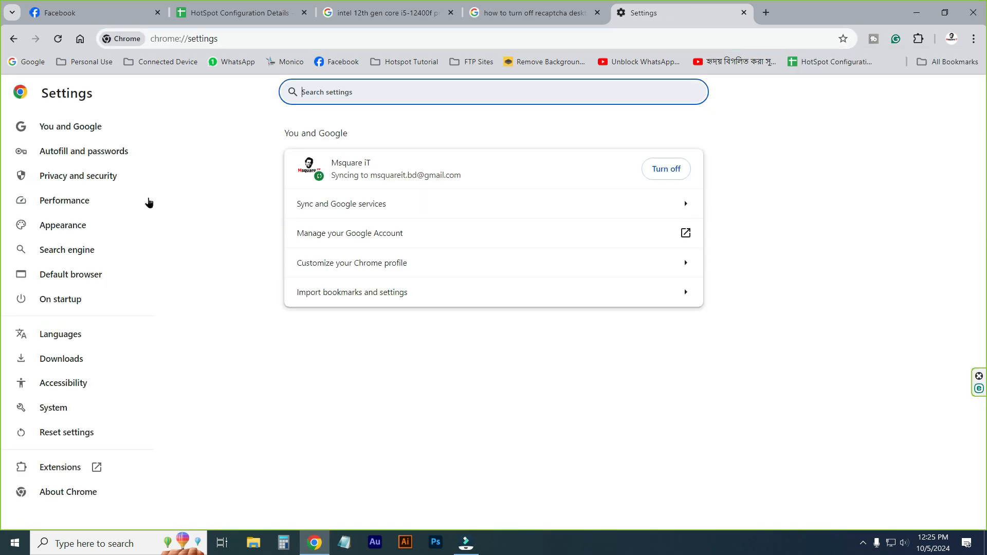
Step: Go through Privacy and security > Site settings to the re-captha-version-4-21.buzz permissions page
left_click(78, 176)
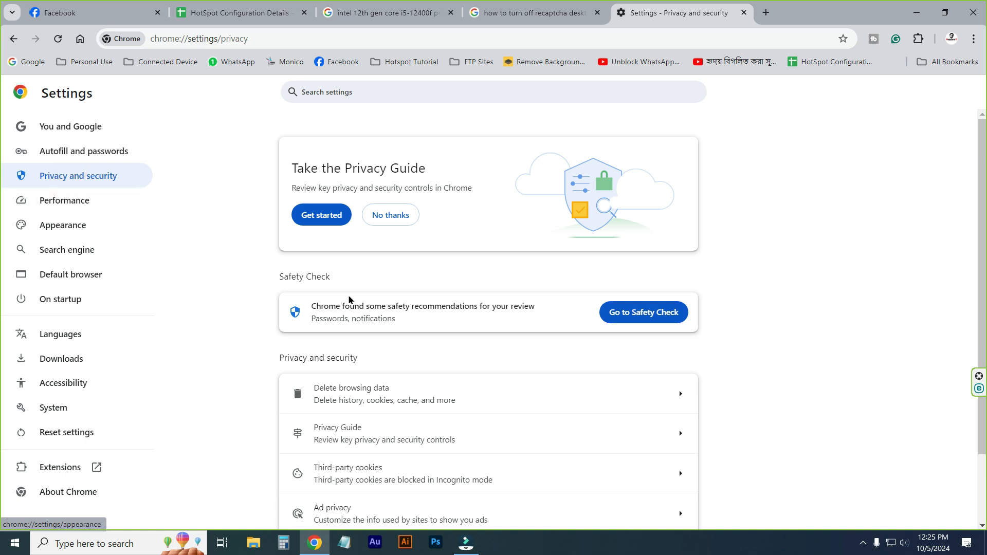
mouse_move(487, 338)
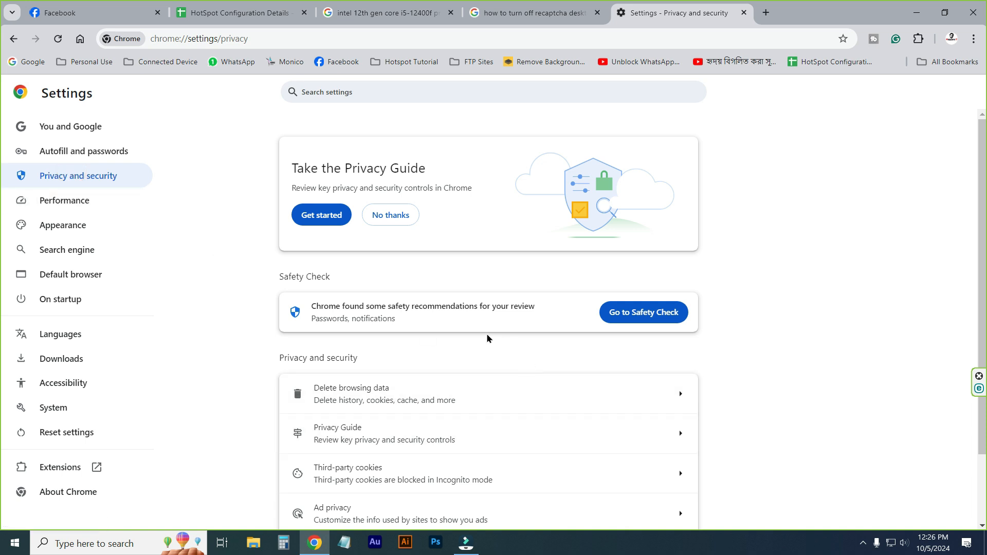
scroll("down", 3)
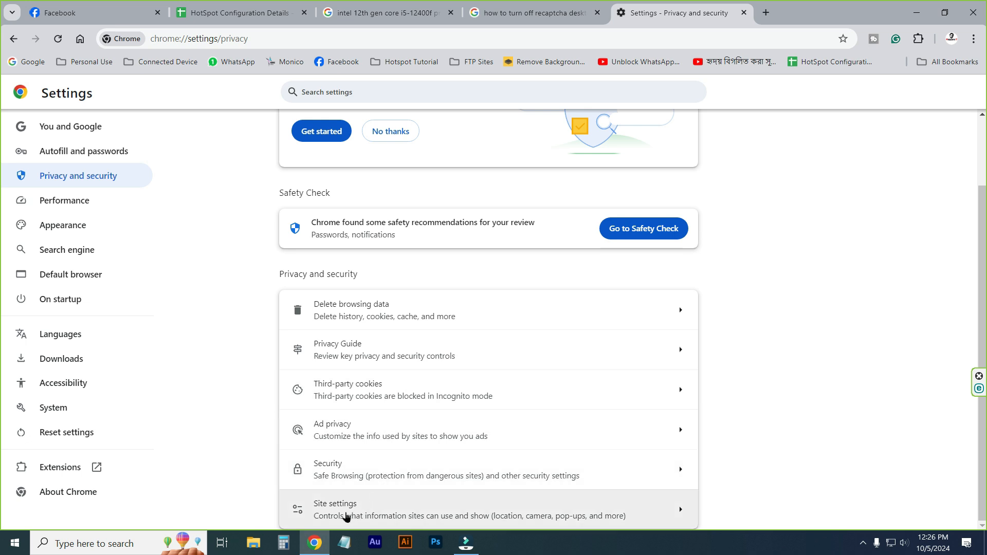
left_click(335, 504)
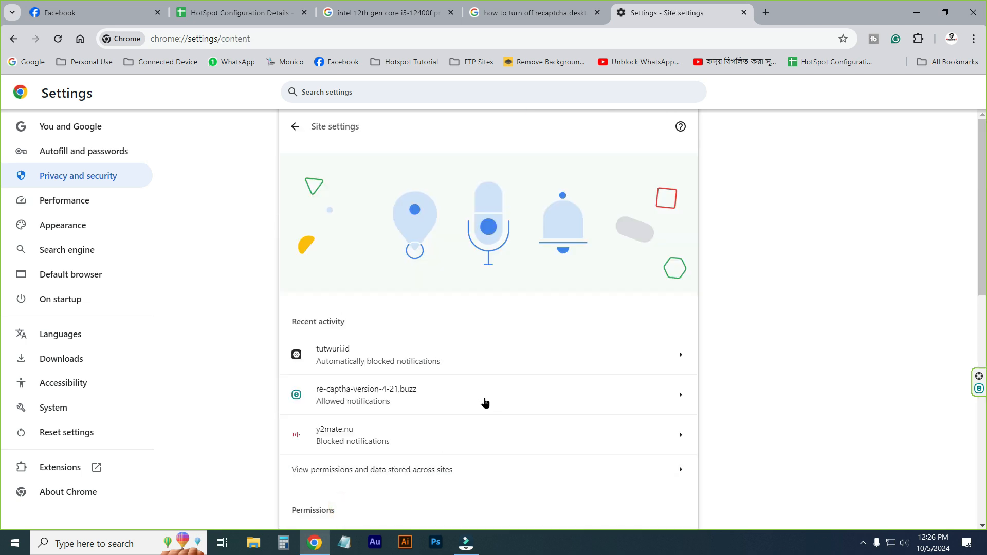
scroll("down", 3)
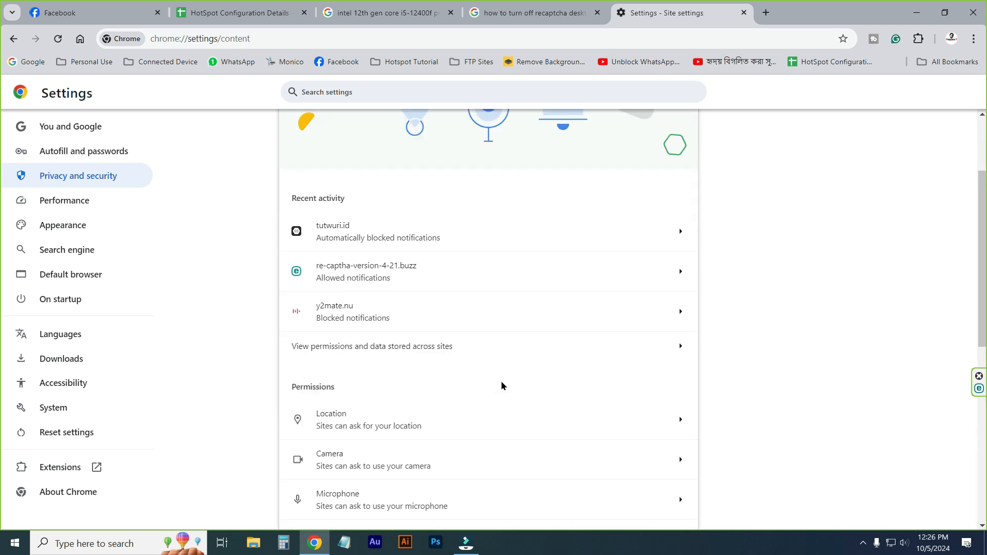
left_click(366, 272)
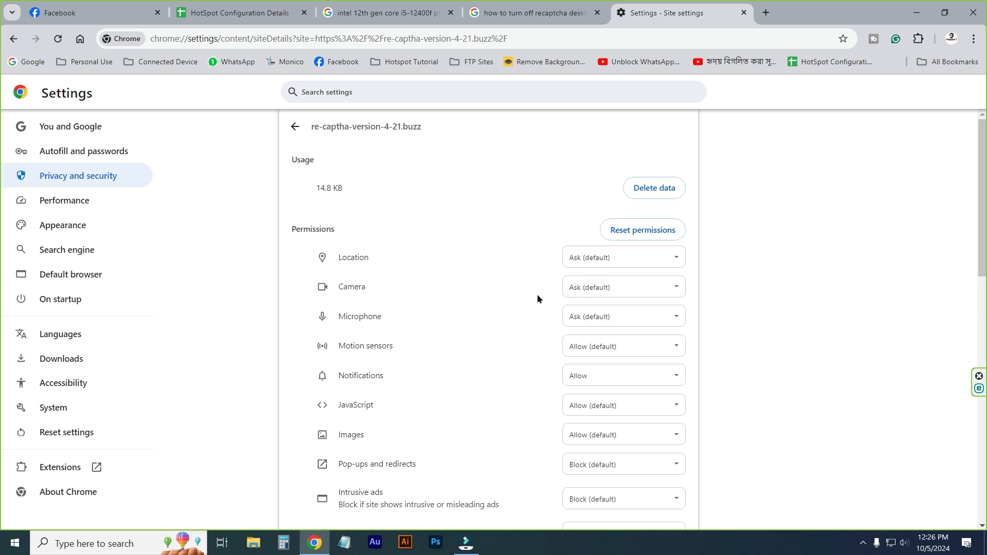
mouse_move(443, 373)
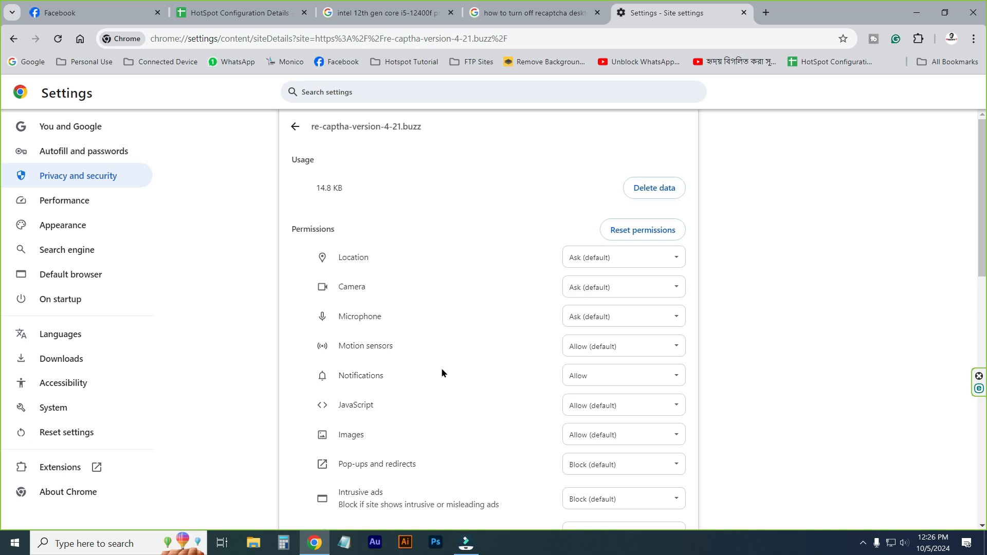
mouse_move(480, 377)
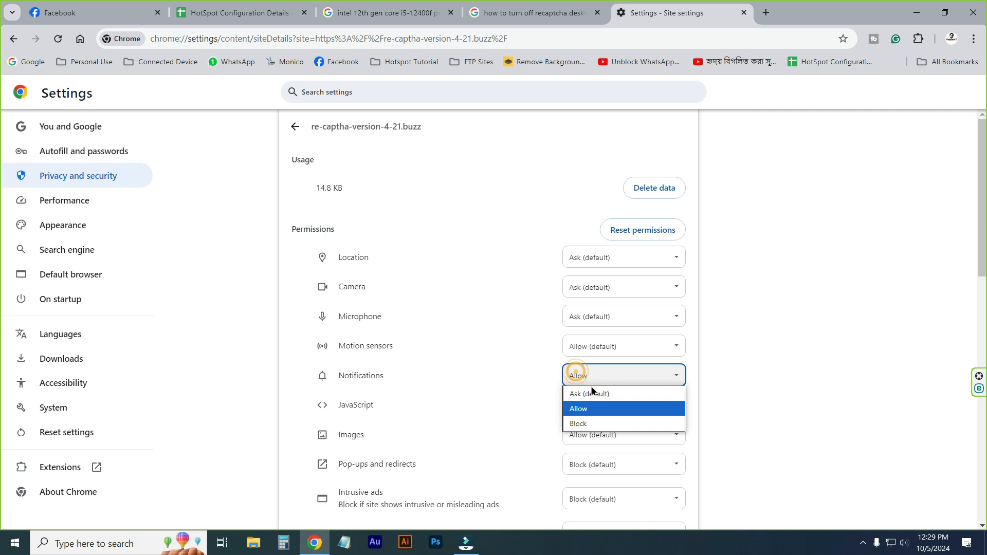
mouse_move(583, 425)
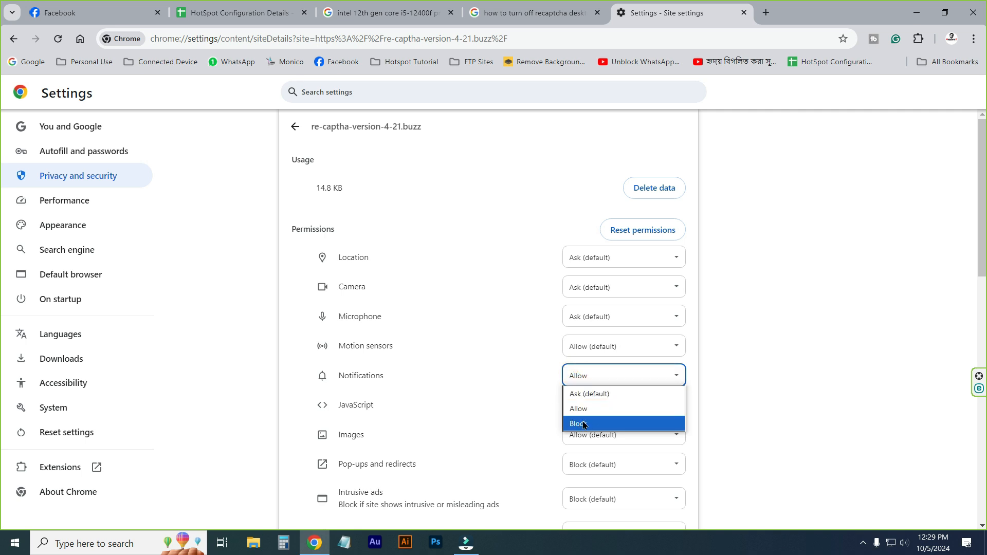
Step: Set Notifications for re-captha-version-4-21.buzz to Block and return to a clear desktop
left_click(576, 423)
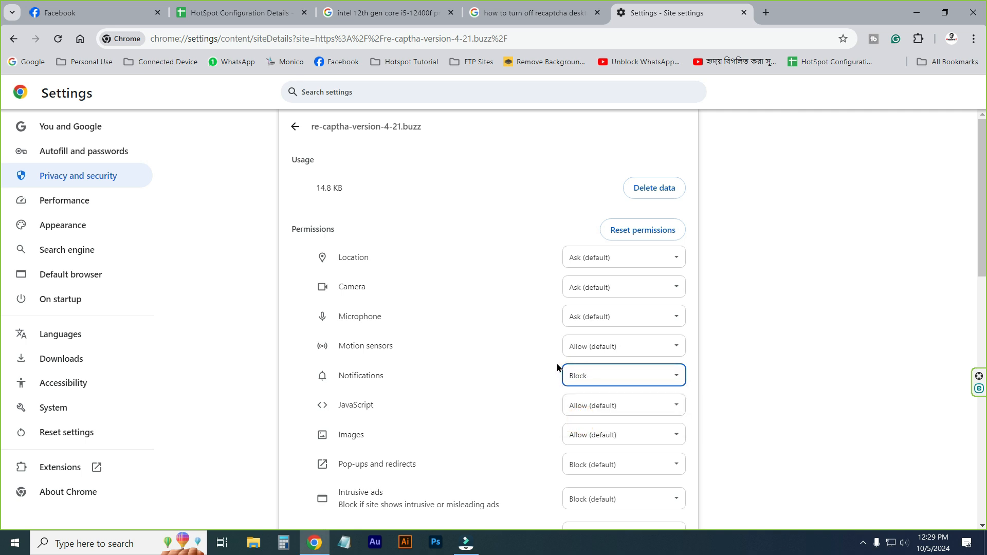
scroll("down", 3)
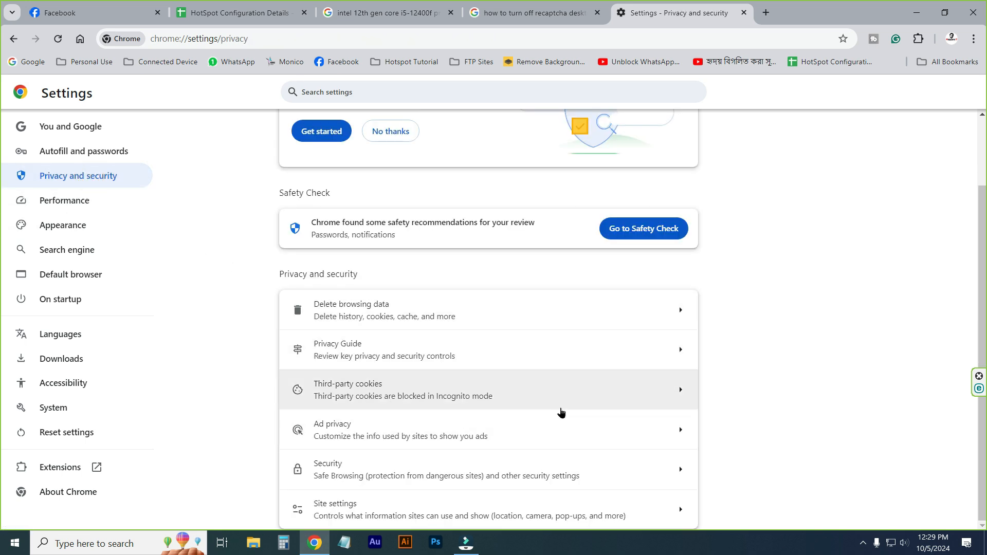
mouse_move(353, 515)
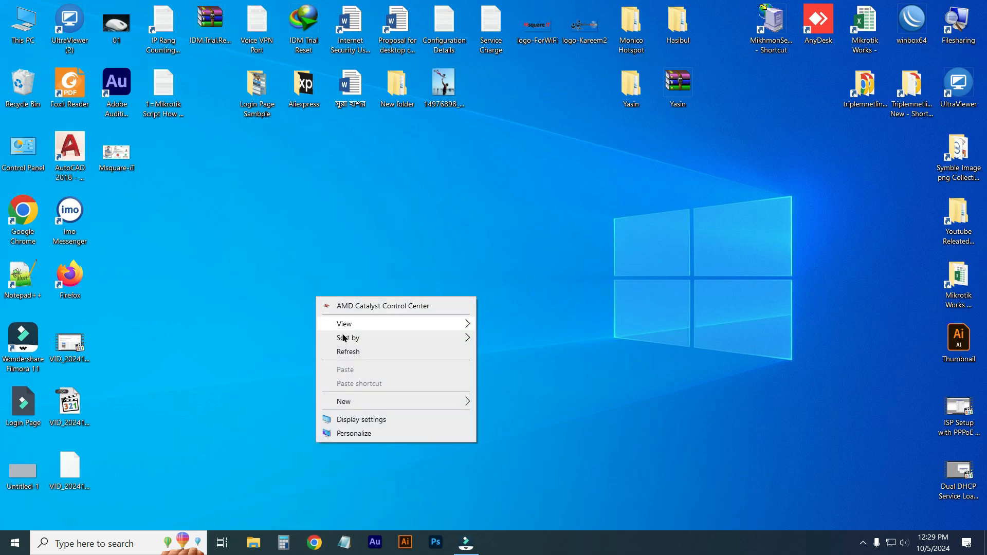
left_click(292, 522)
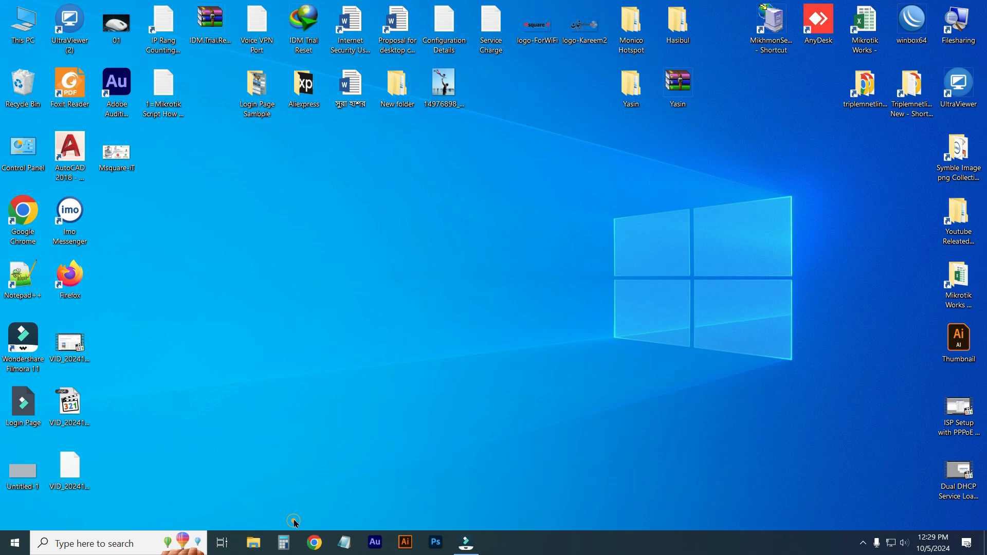